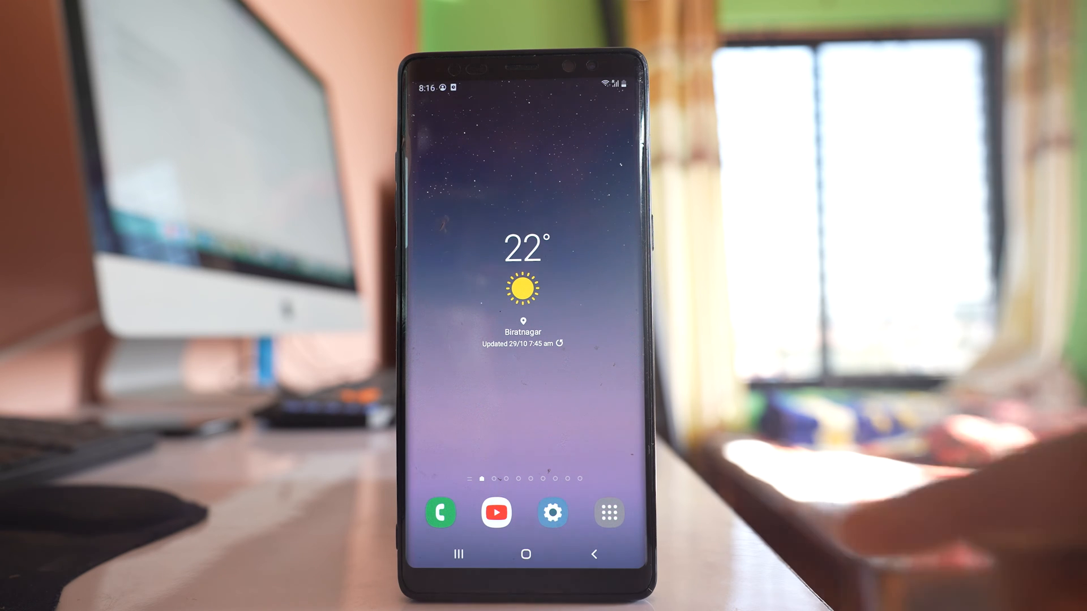
Open Settings > Device care > Storage > SD card to see 1.2 GB used, 658 MB free.
click(552, 513)
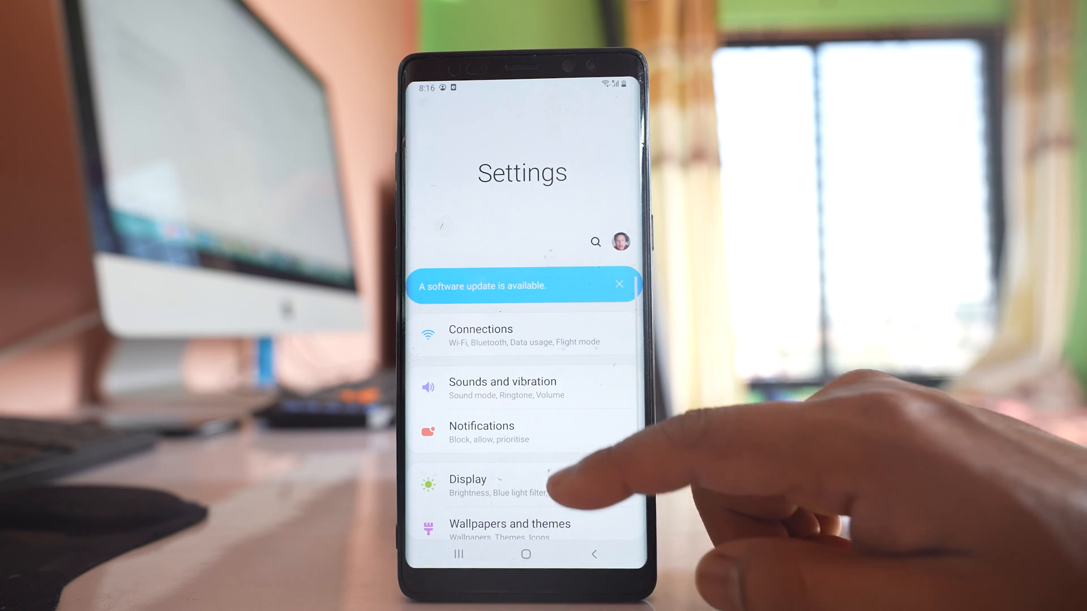
scroll(up, 3)
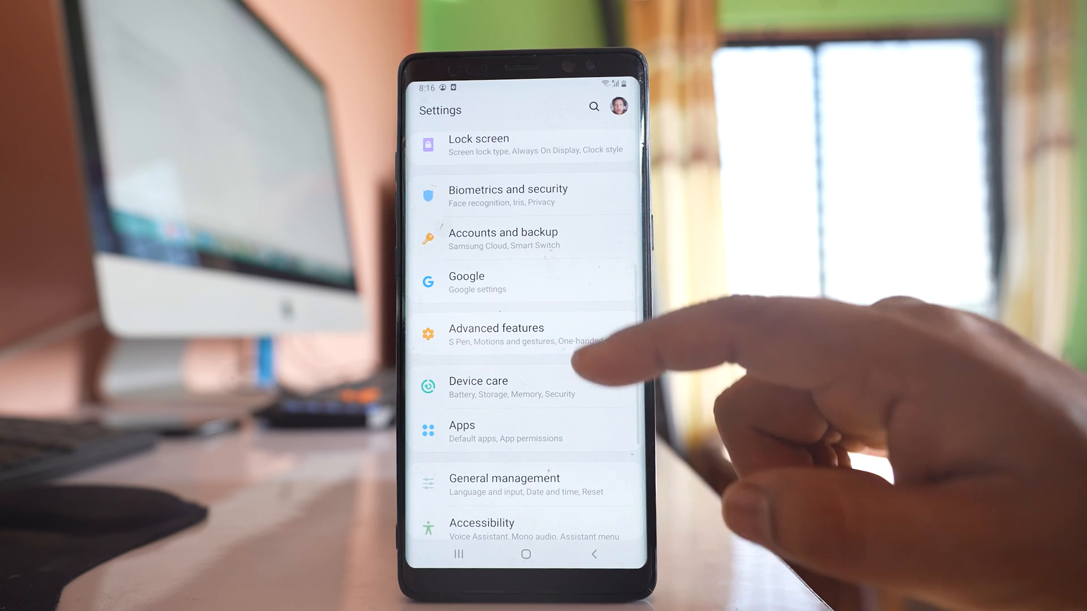
click(478, 386)
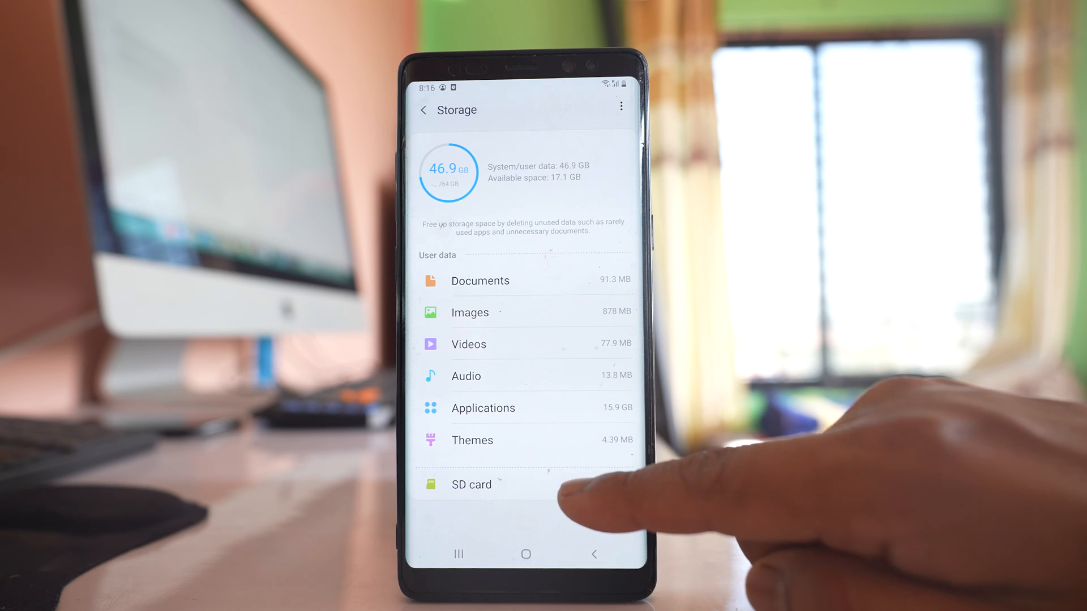
click(472, 484)
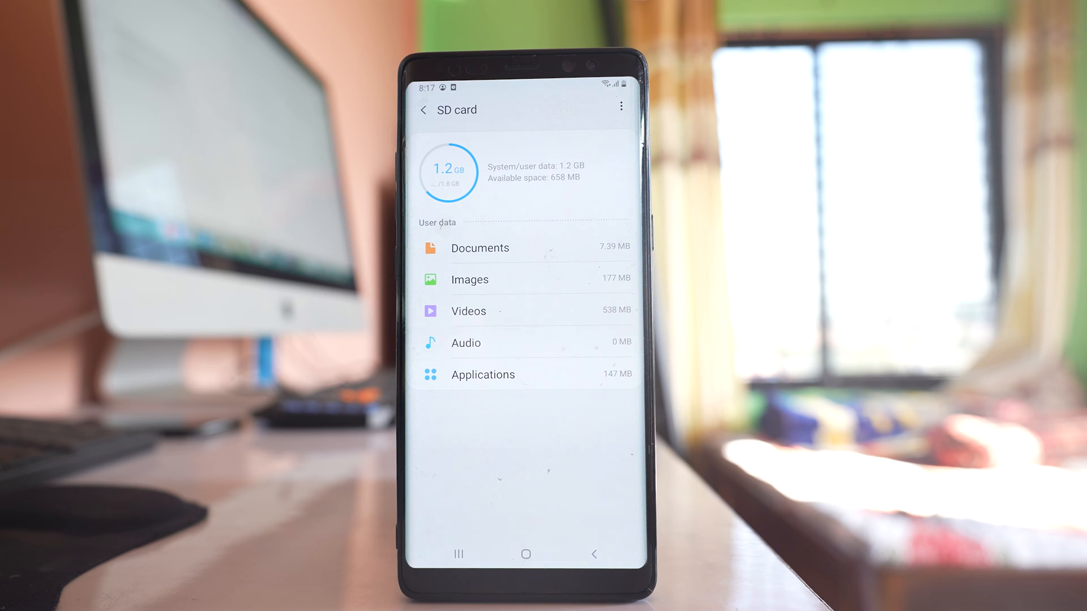
Return to Settings from Recents to bring up the installed apps list with sizes.
click(457, 554)
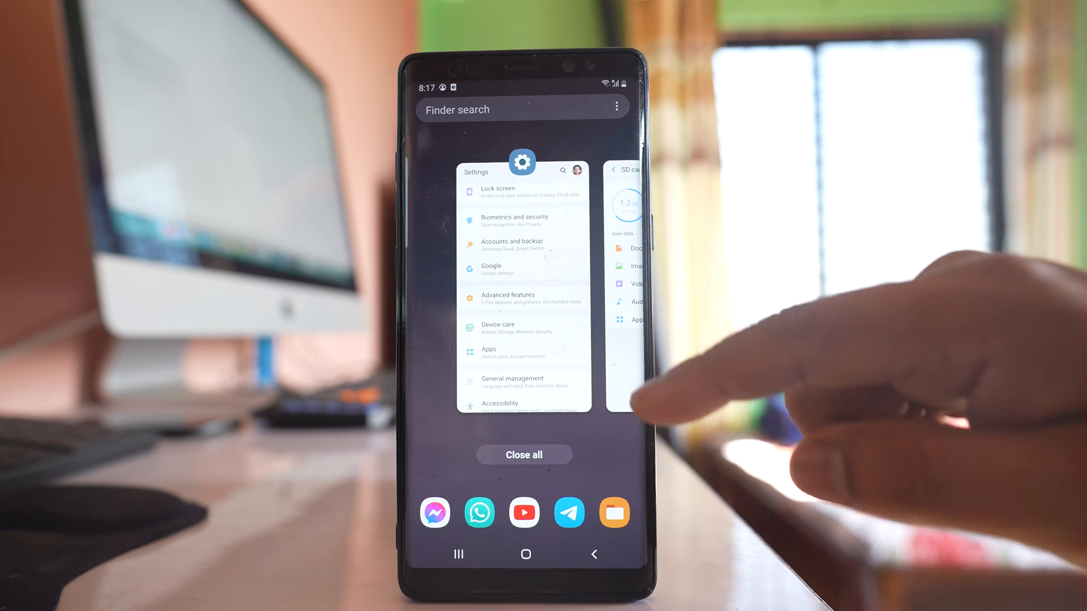
click(522, 277)
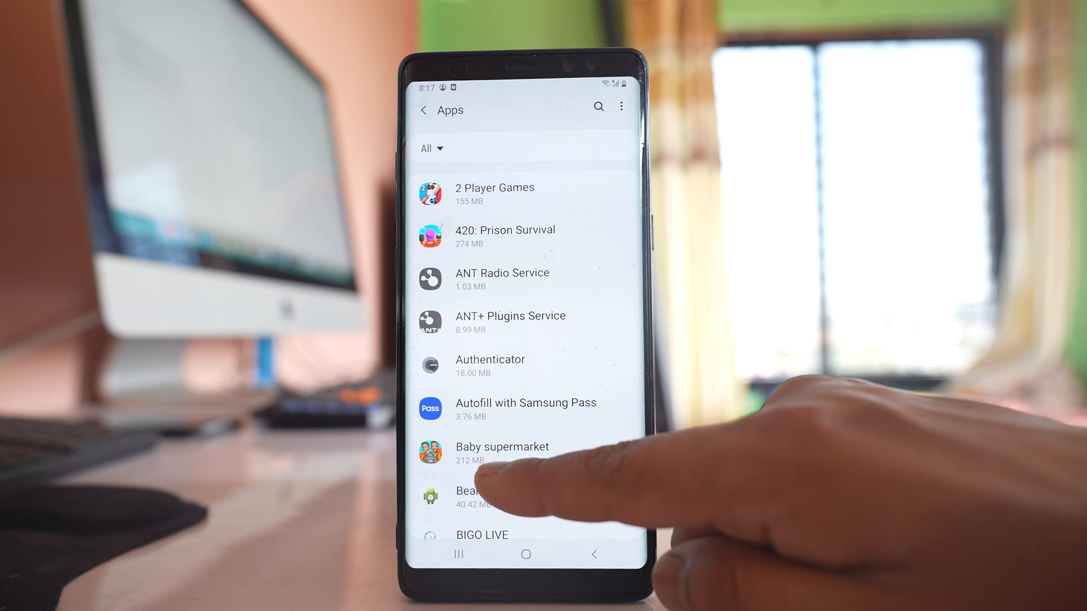
mouse_move(500, 472)
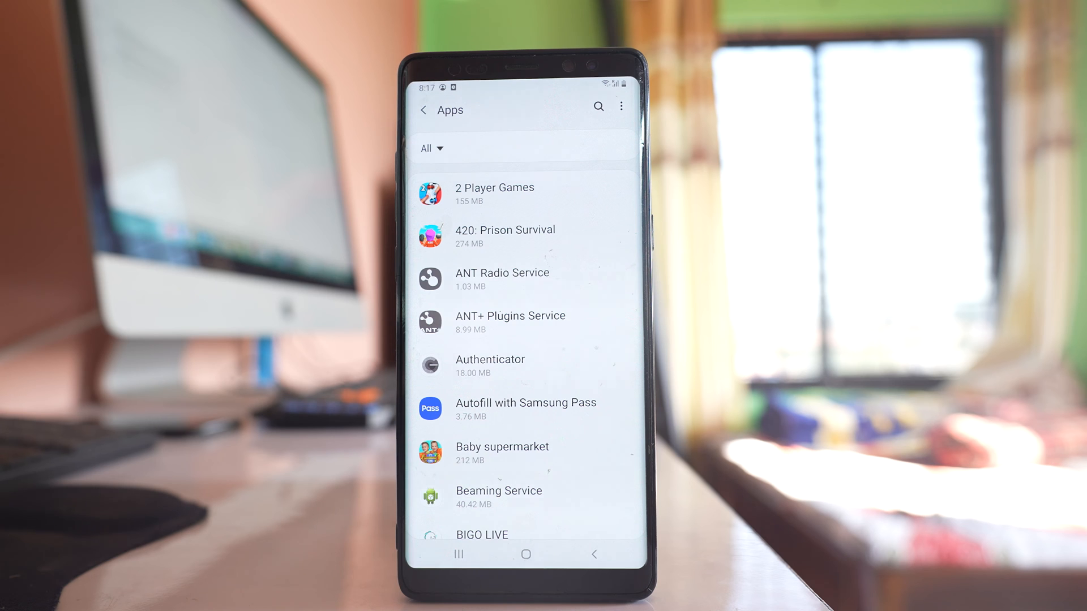
Open the storage overview showing internal storage at 42.5 GB of 59.6 GB and the SD card.
click(526, 553)
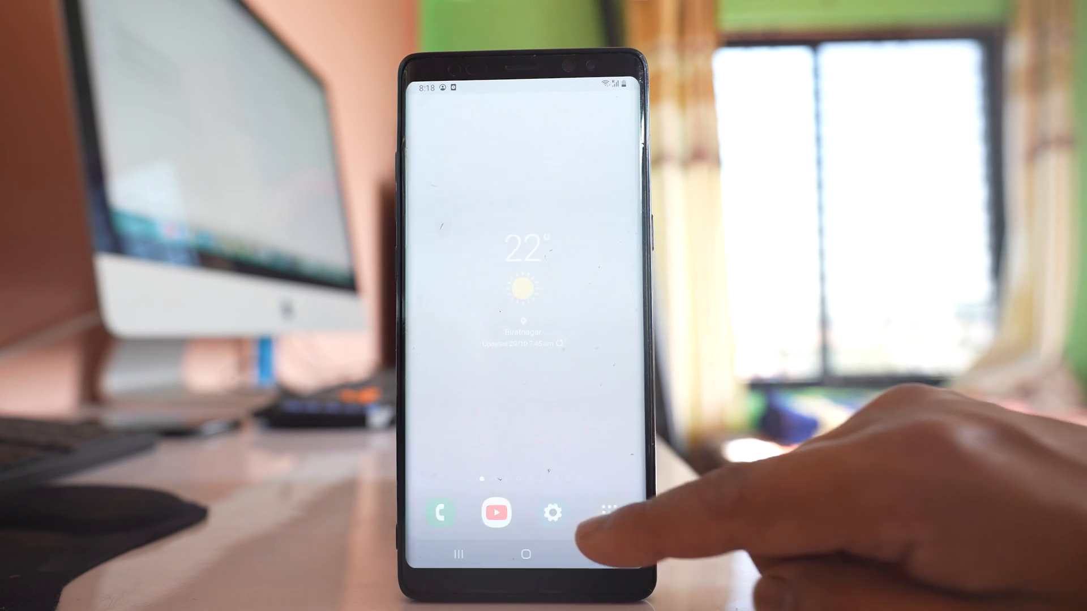
click(553, 512)
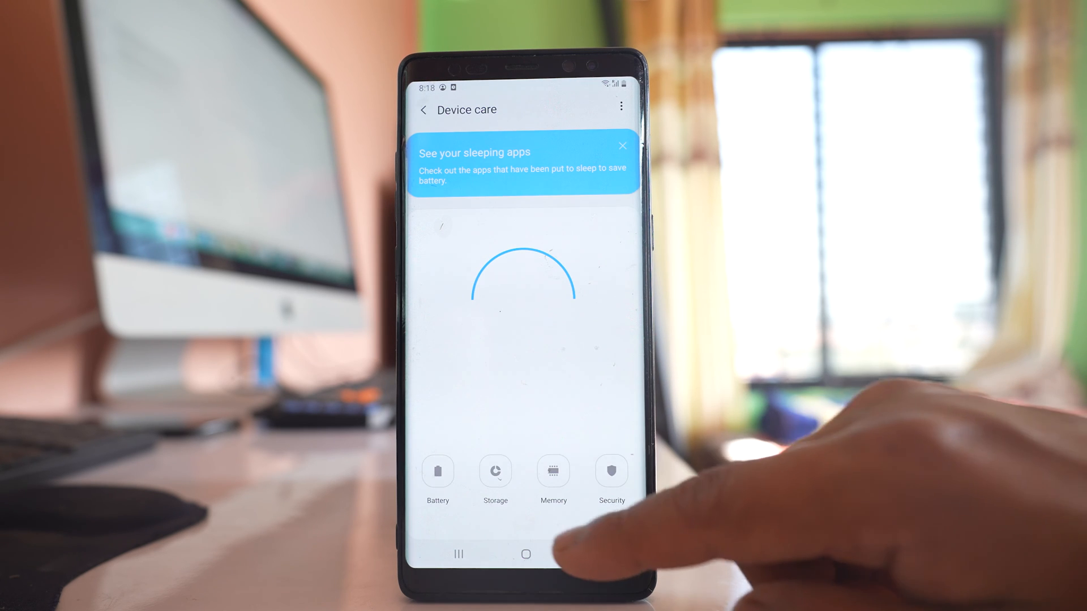
click(495, 479)
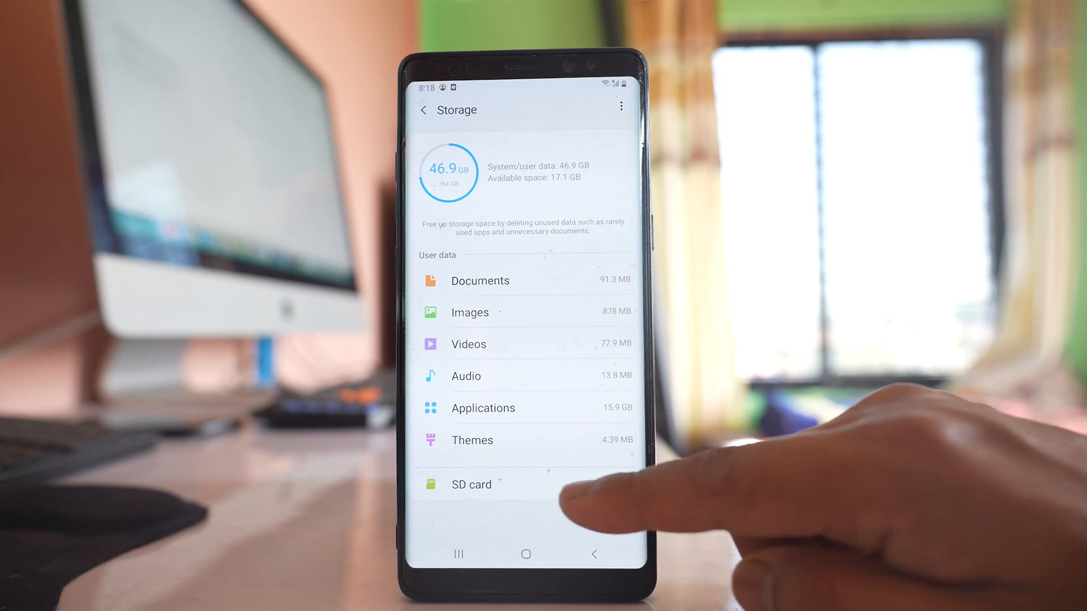
click(471, 484)
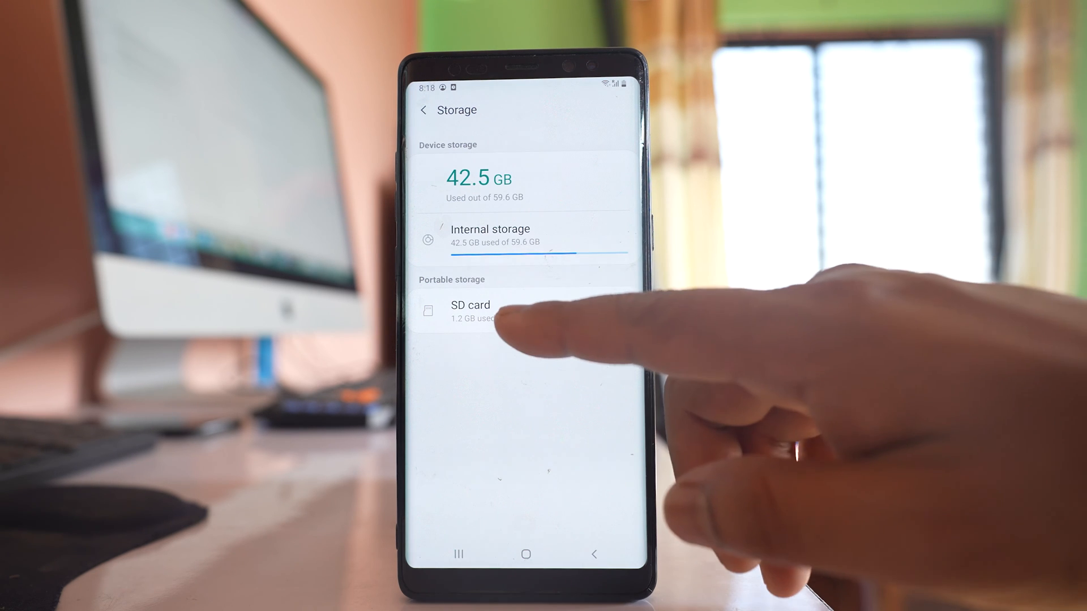
Unmount the SD card, then mount it again so it reads 1.2 GB of 1.8 GB.
click(470, 311)
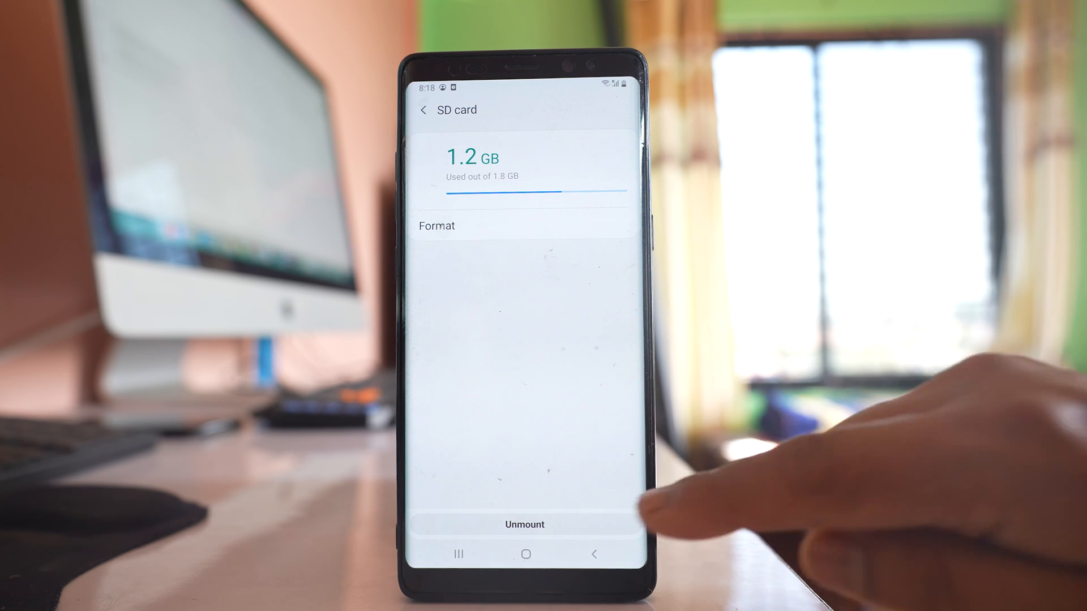
click(525, 524)
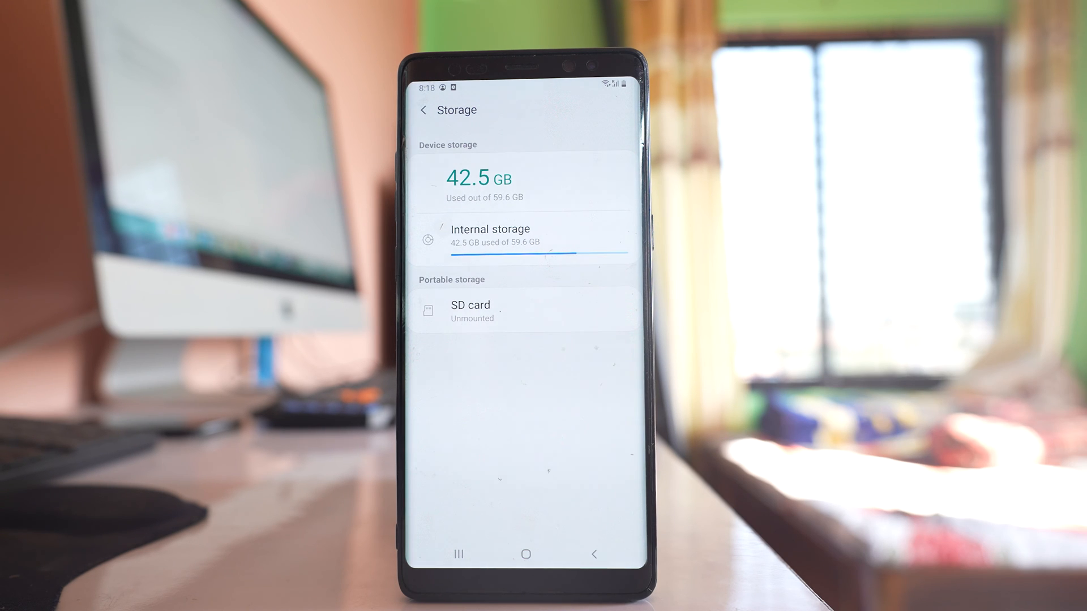
click(470, 311)
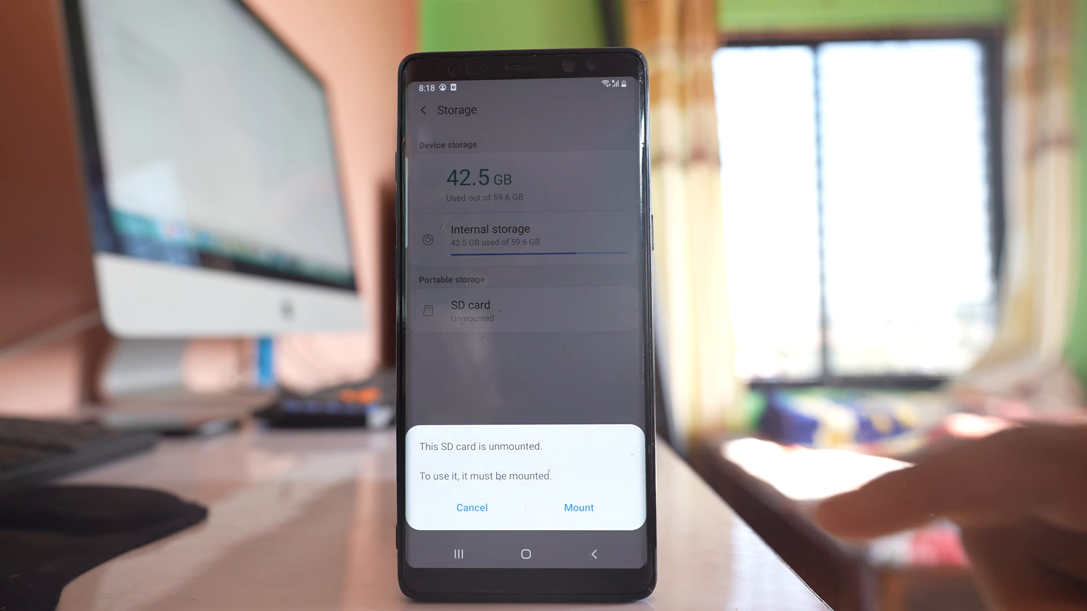
click(472, 507)
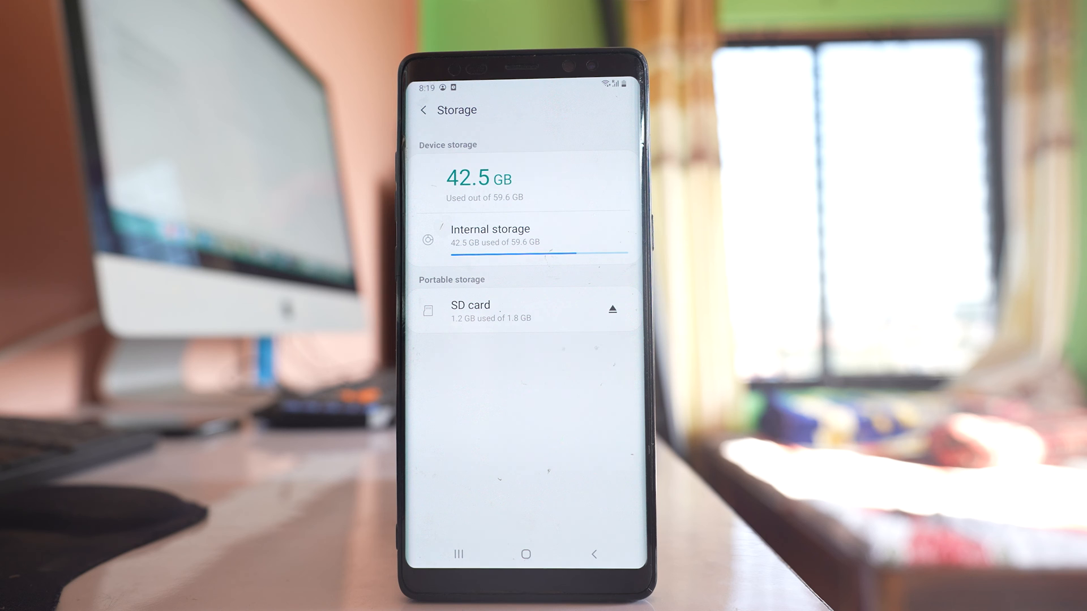
On the SD card's details page, bring up the Format this SD card? prompt and cancel it.
click(491, 310)
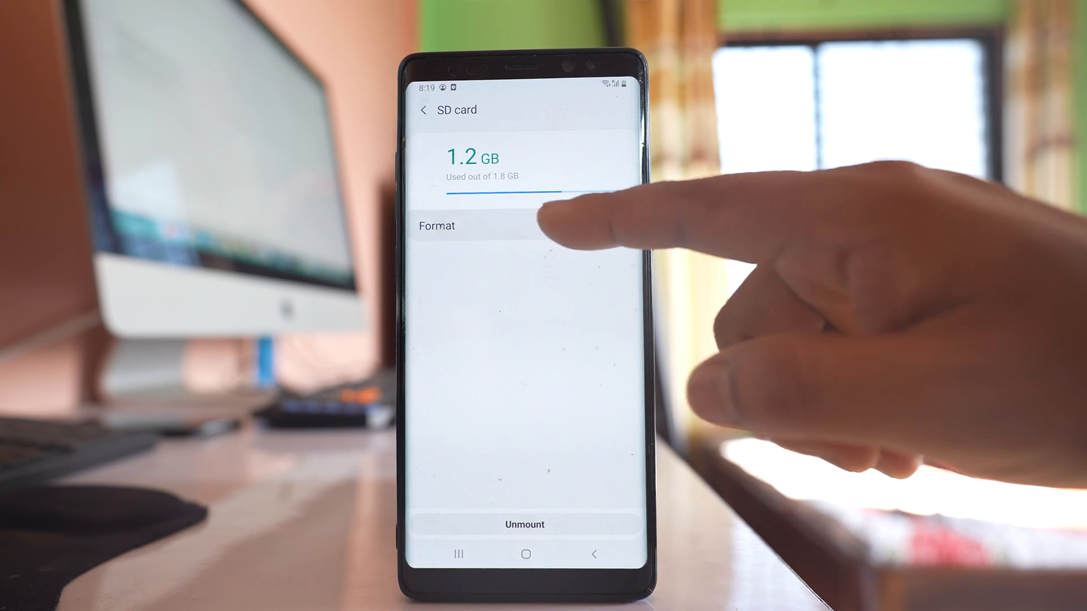
click(436, 225)
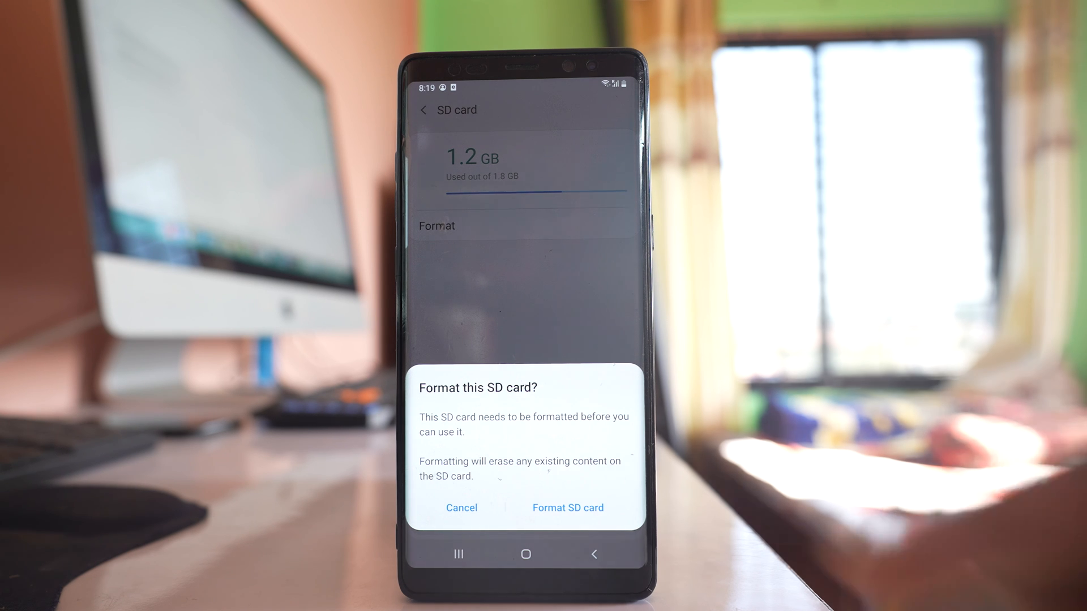
click(461, 507)
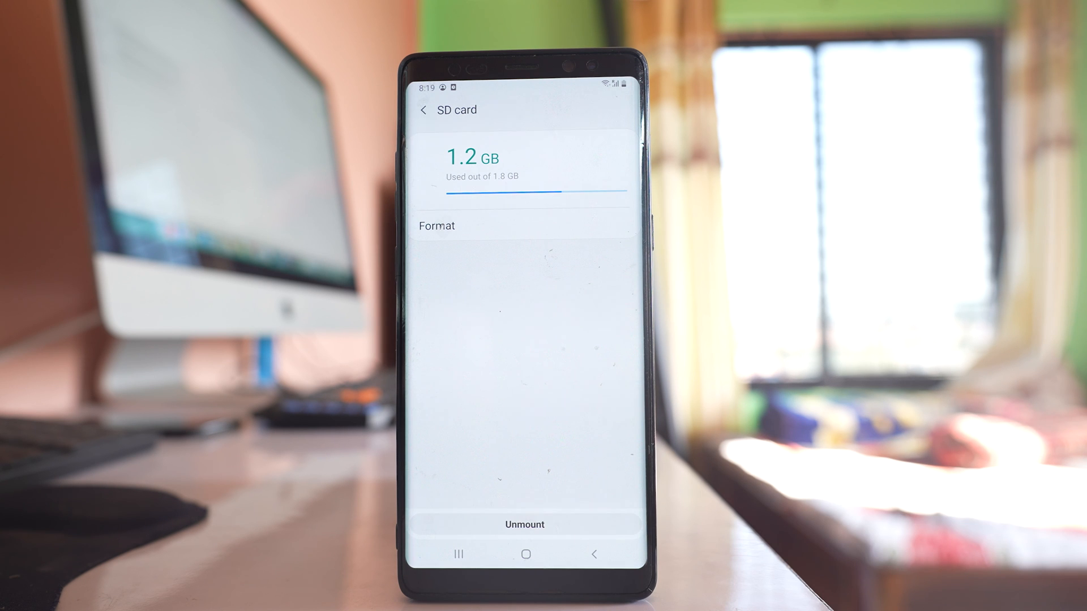